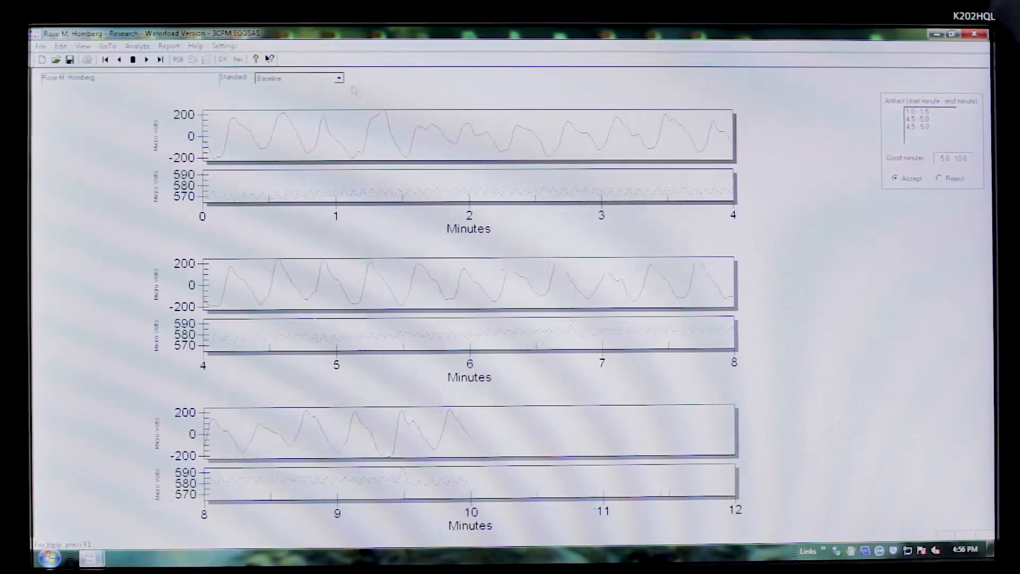
- Show the period choices: Baseline and the first, second and third 10 minute periods
click(338, 77)
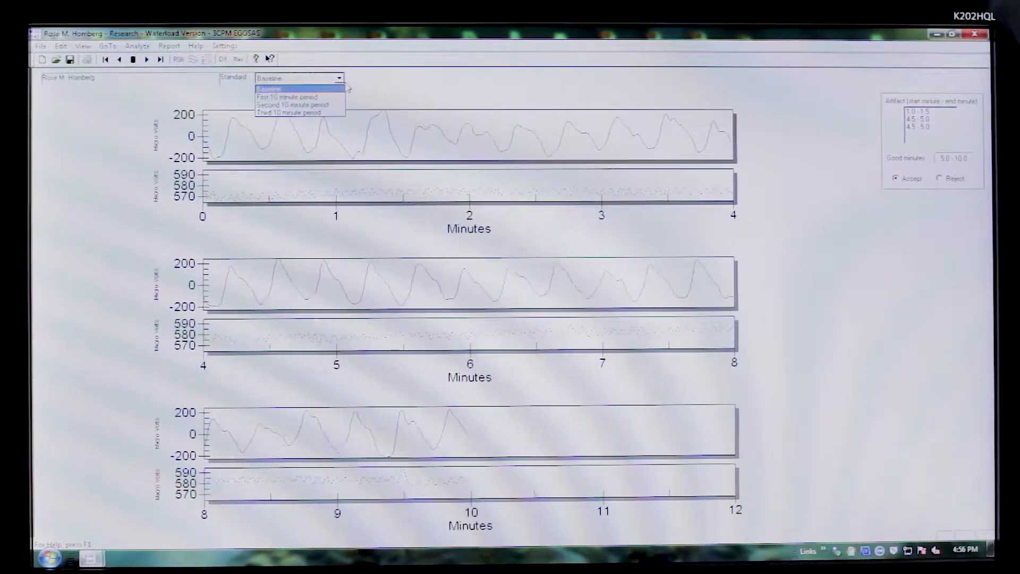